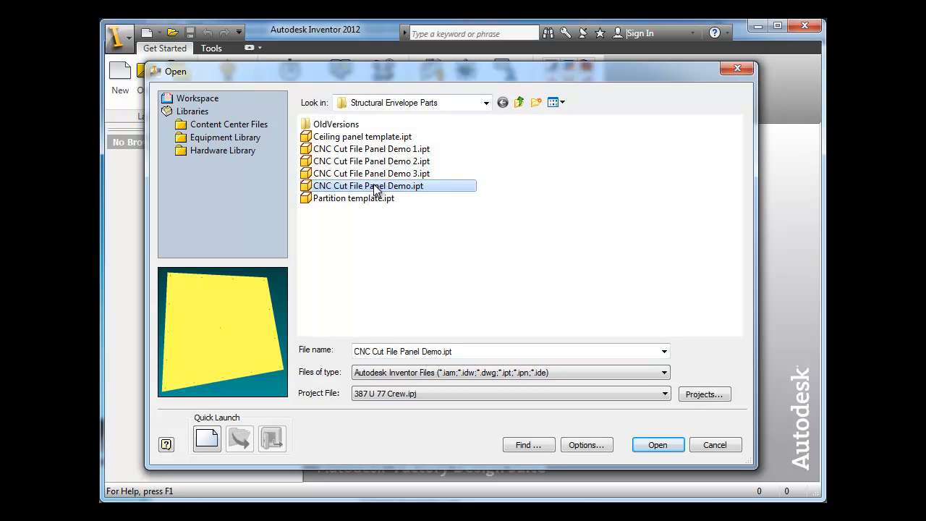
# - Open CNC Cut File Panel Demo.ipt and move the End of Part marker to the tree bottom
pyautogui.click(657, 444)
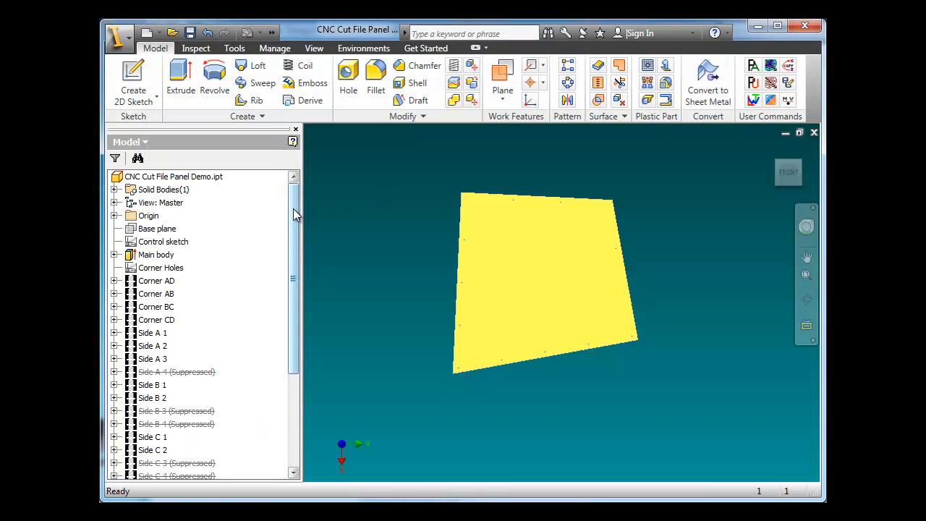
pyautogui.moveTo(292, 217); pyautogui.dragTo(293, 337)
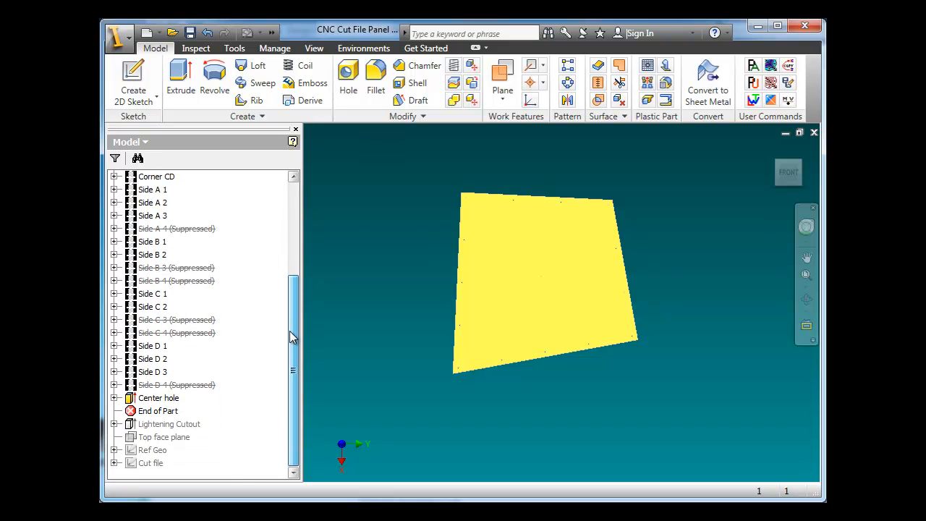
pyautogui.click(158, 410)
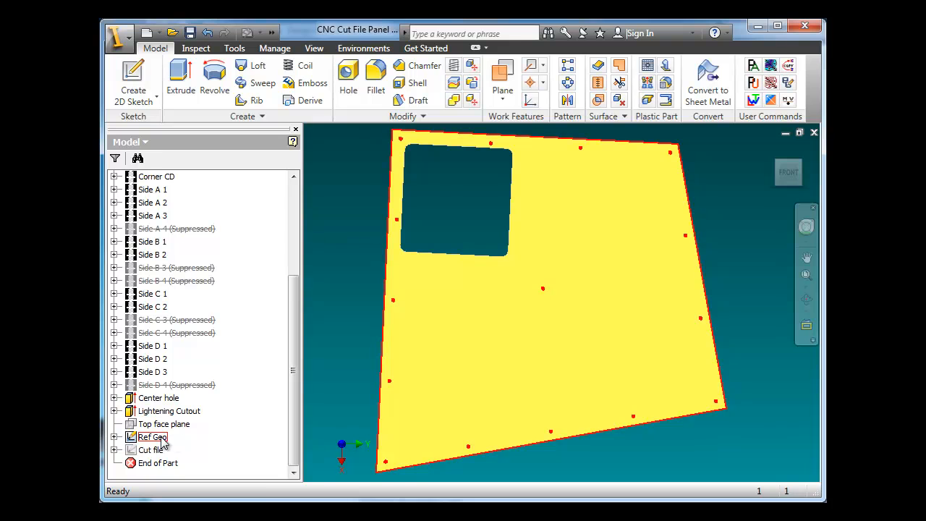
# - Edit the Ref Geo sketch and check its Color override on the quick access toolbar
pyautogui.rightClick(150, 449)
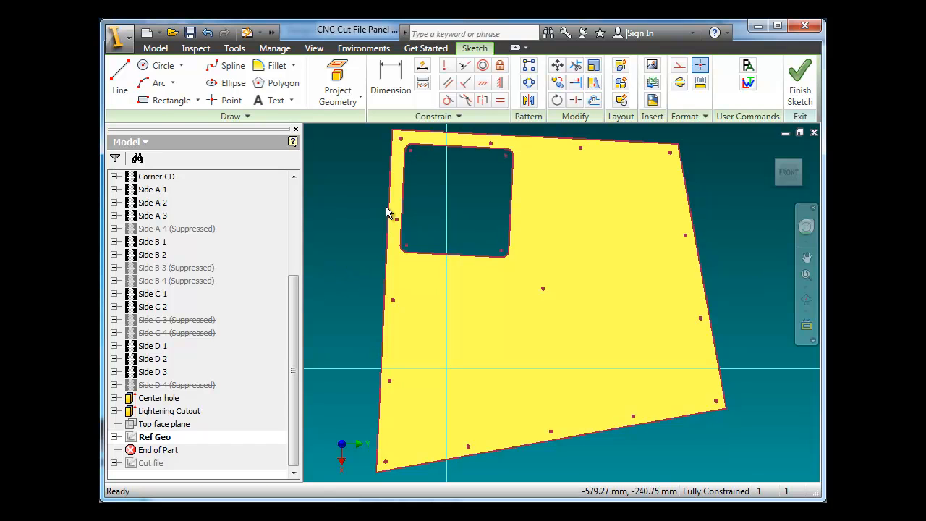
pyautogui.moveTo(348, 258)
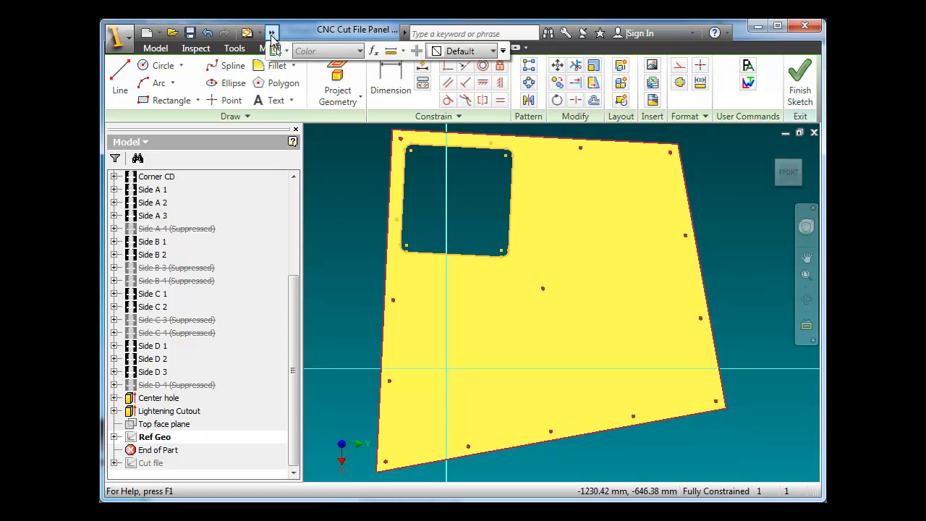
pyautogui.click(502, 50)
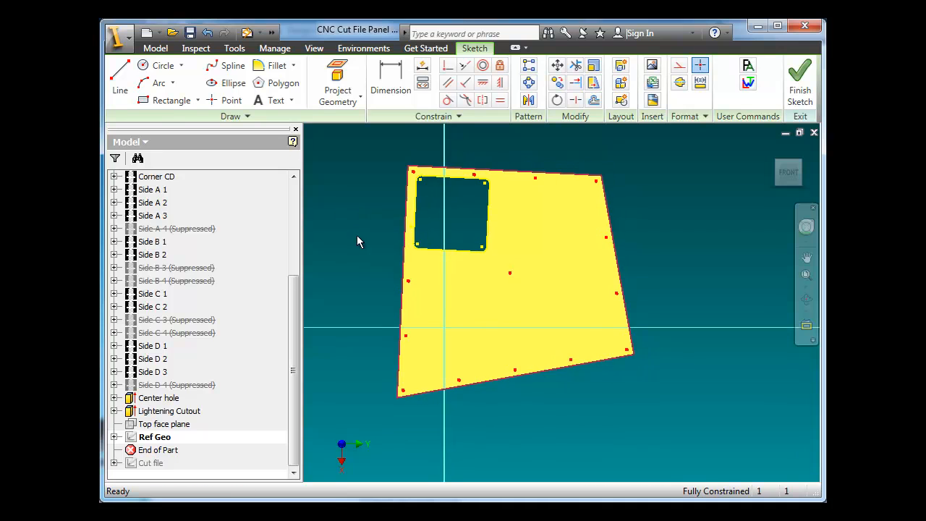
pyautogui.moveTo(352, 280)
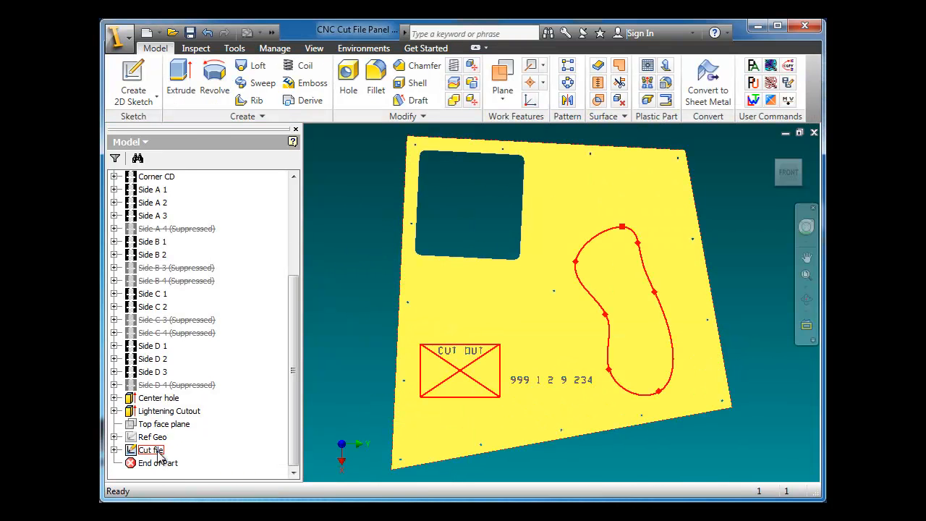
pyautogui.doubleClick(151, 449)
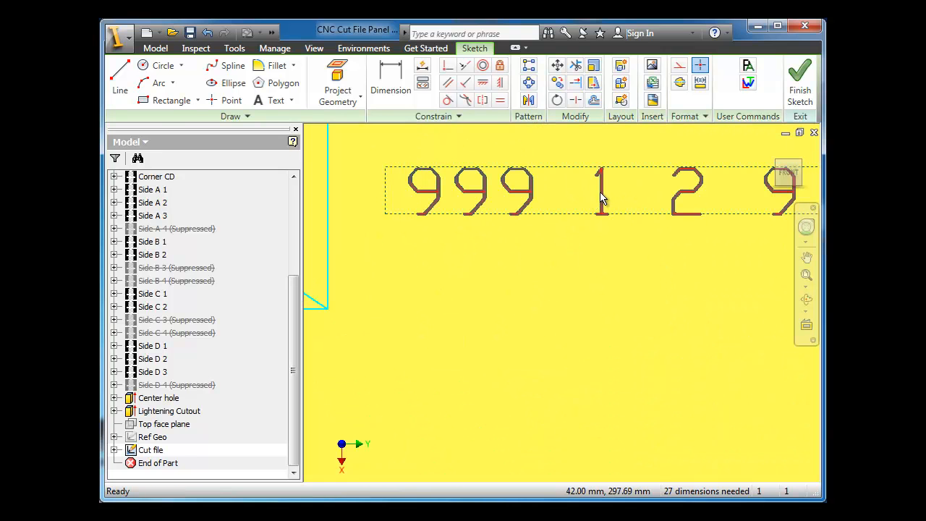
pyautogui.rightClick(604, 202)
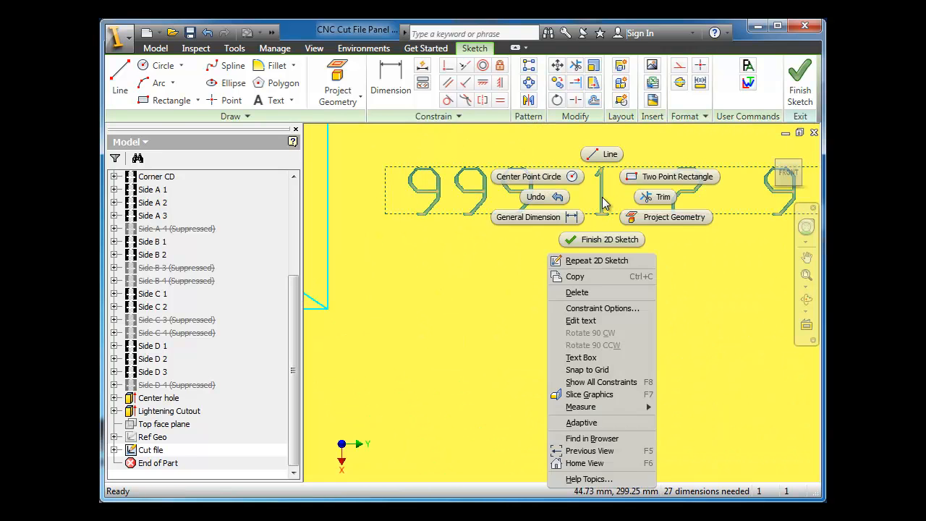
pyautogui.click(580, 321)
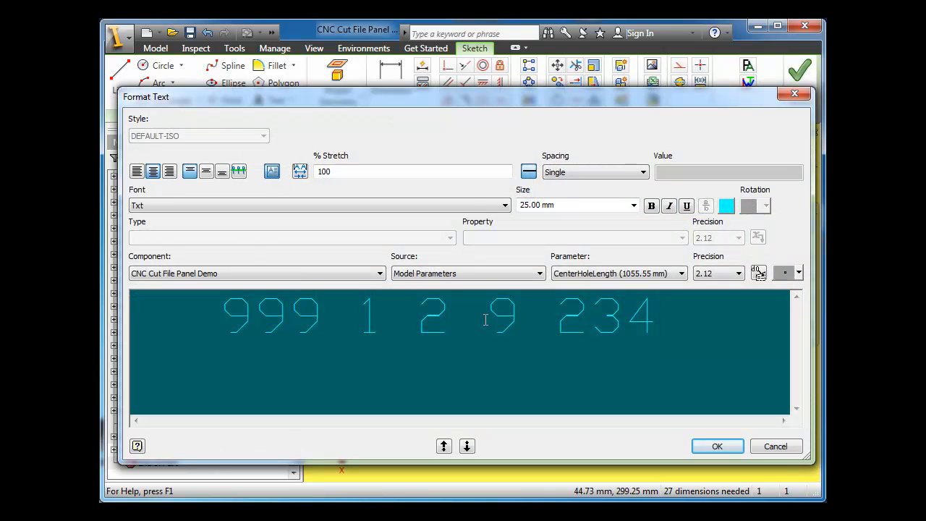
pyautogui.click(318, 206)
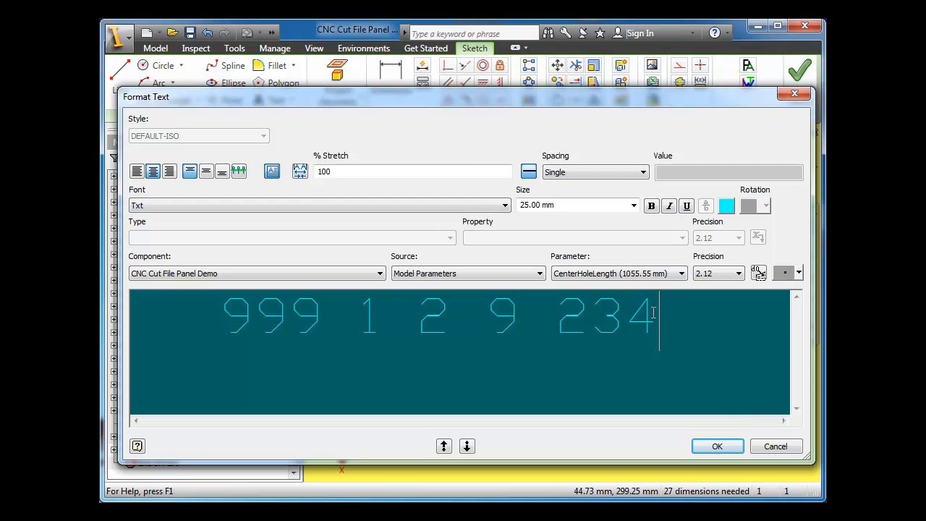
pyautogui.click(716, 446)
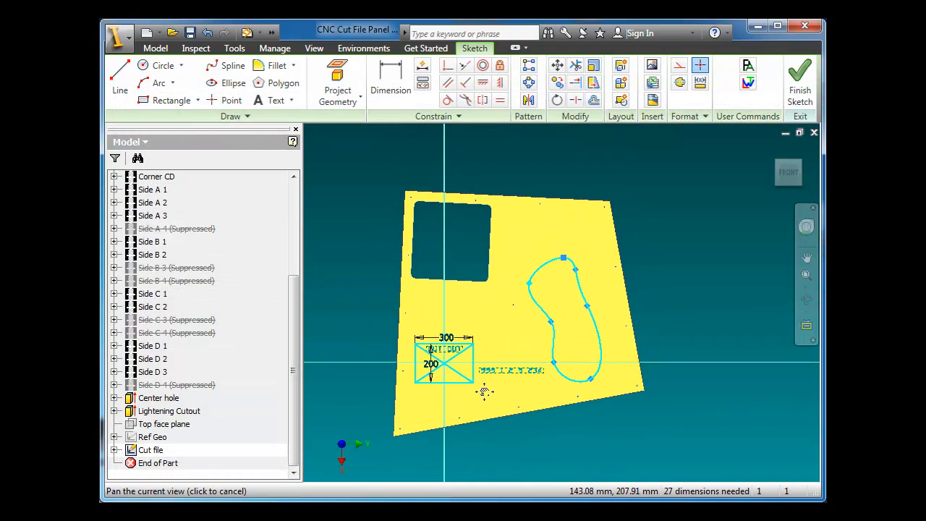
pyautogui.click(800, 80)
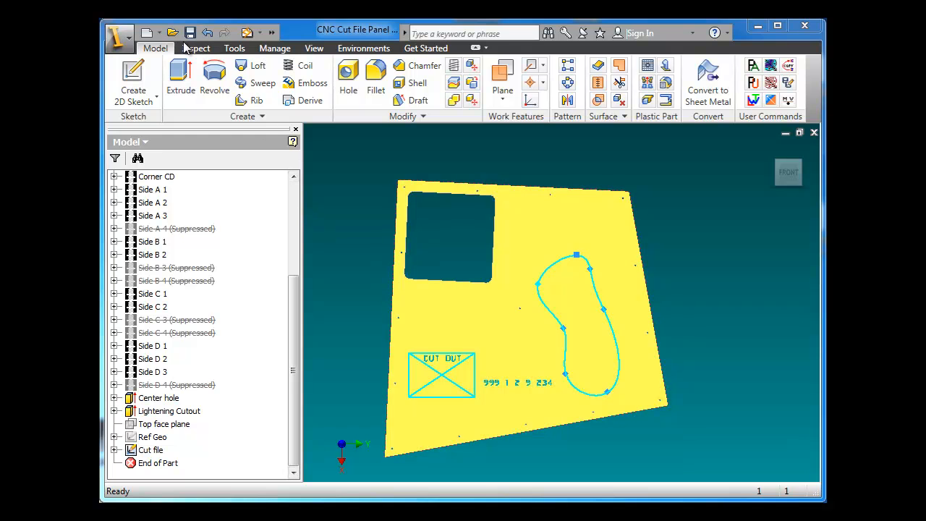
# - Start a new drawing and place base views of the first two panel parts
pyautogui.click(149, 33)
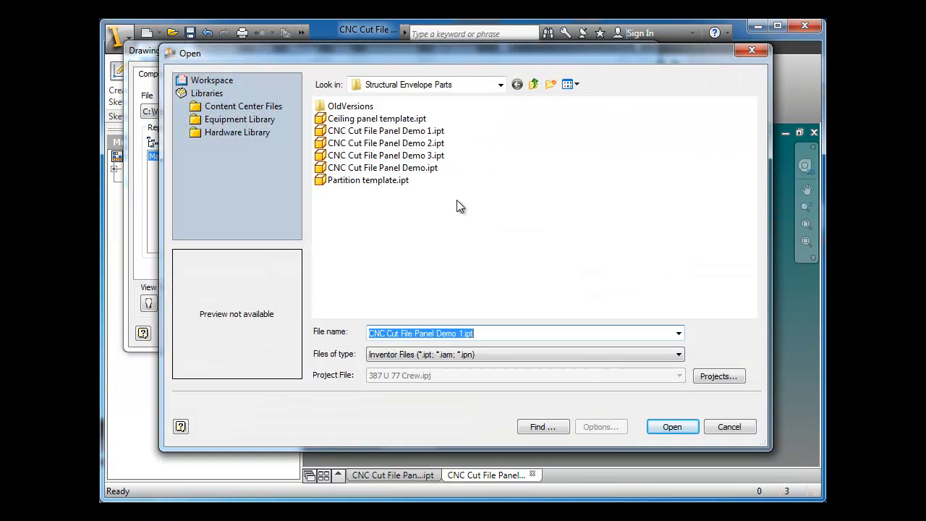
pyautogui.click(671, 426)
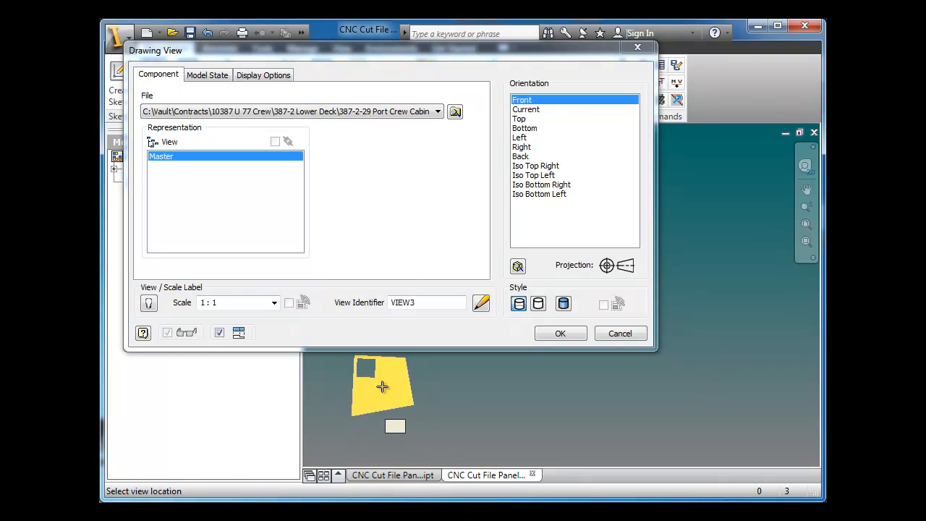
pyautogui.click(619, 333)
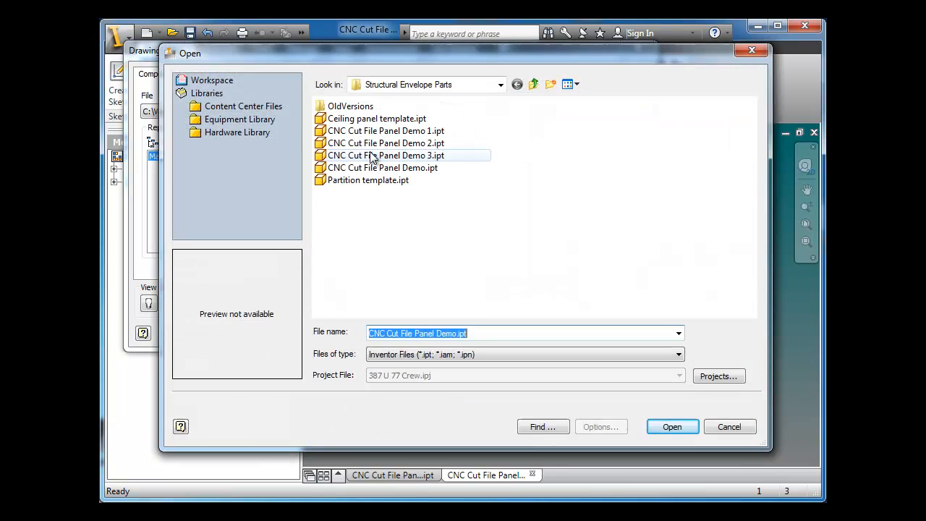
pyautogui.click(671, 426)
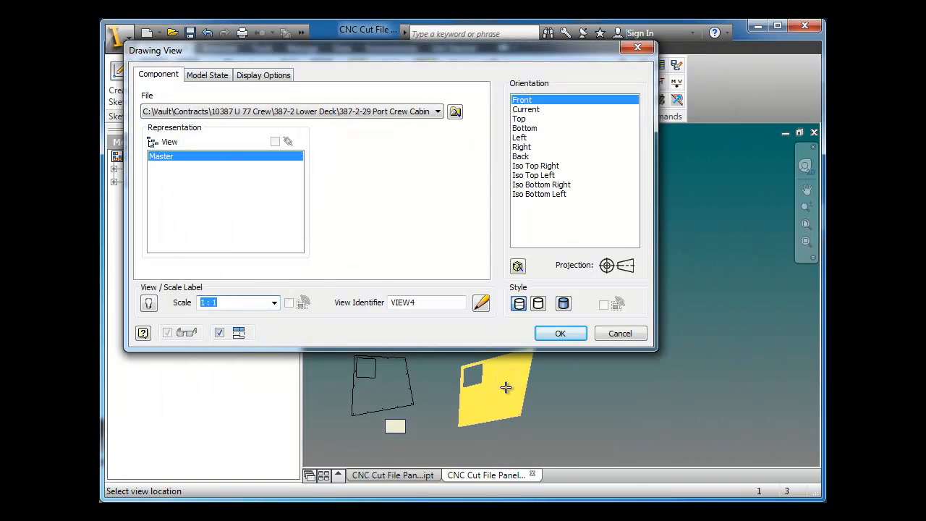
pyautogui.click(560, 334)
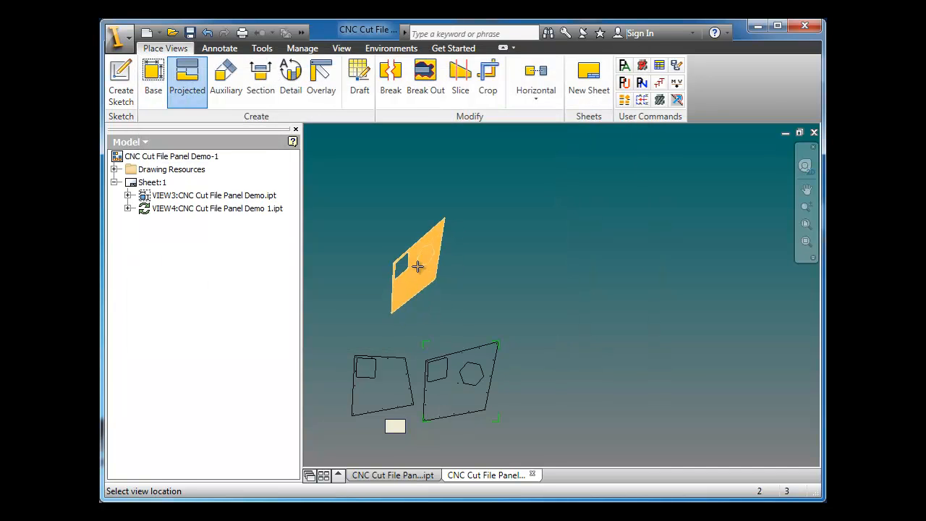
# - Place base views of the remaining two panel parts on Sheet 1
pyautogui.click(418, 266)
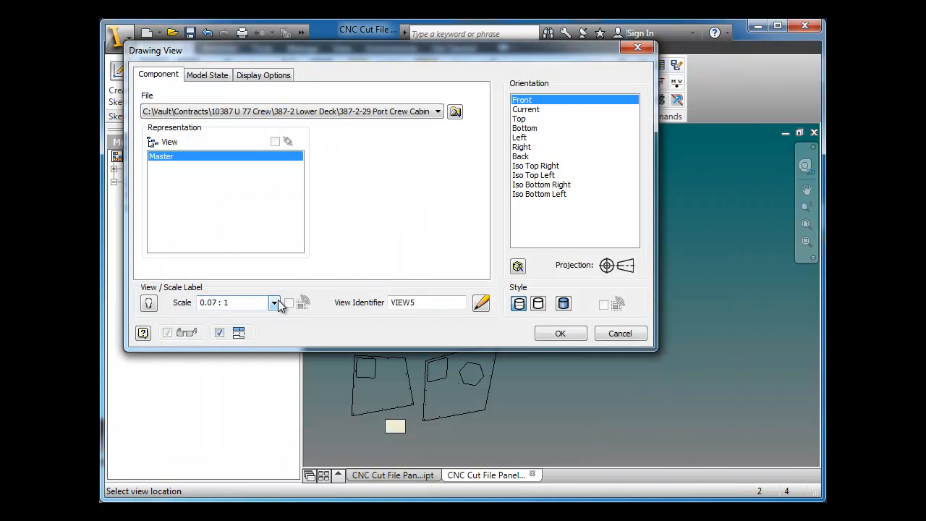
pyautogui.click(275, 302)
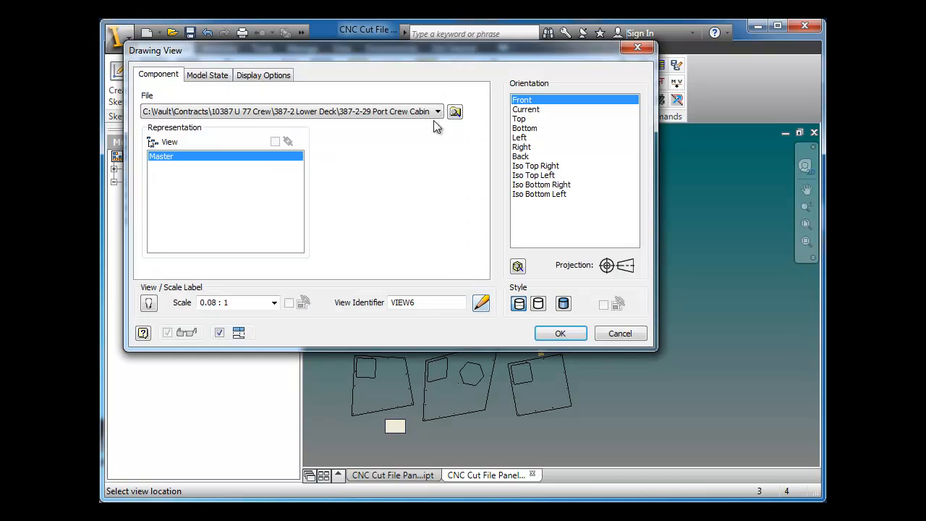
pyautogui.click(274, 302)
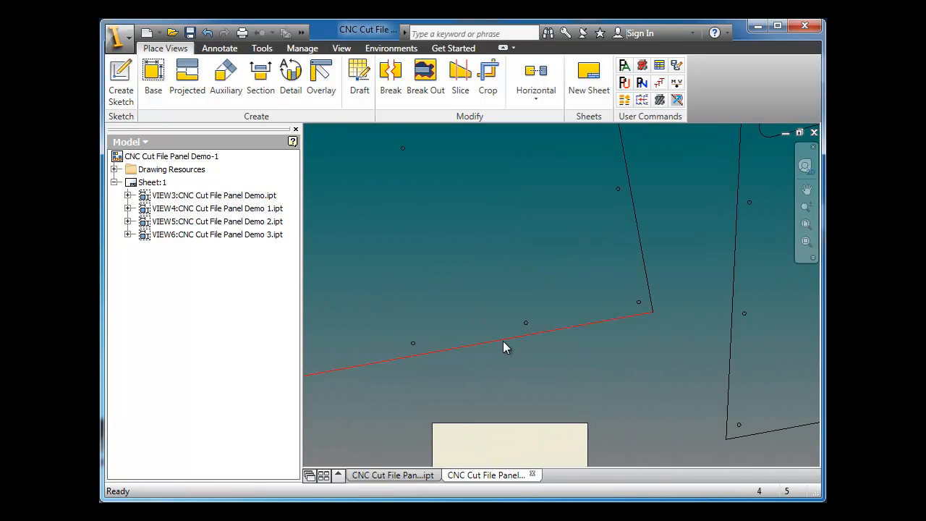
pyautogui.click(219, 48)
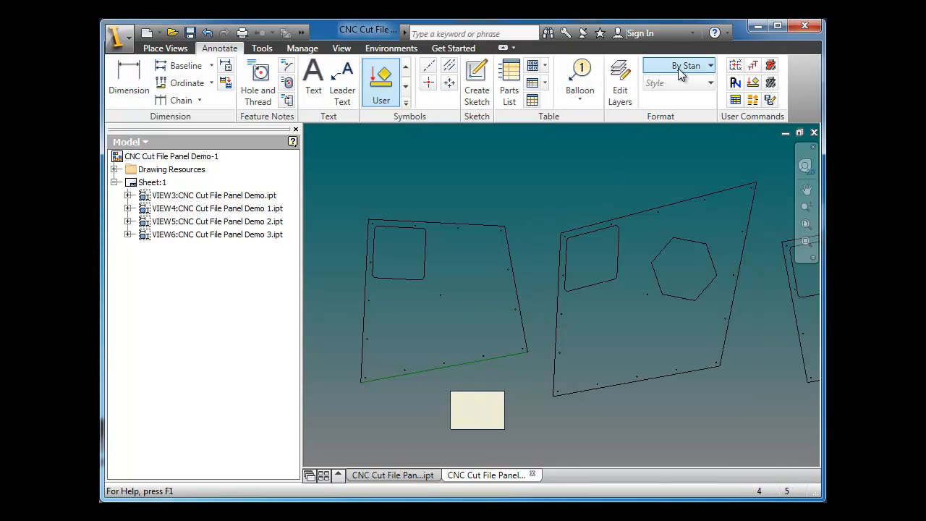
# - Browse the Layers drop-down in the Annotate tab's Format panel
pyautogui.click(709, 66)
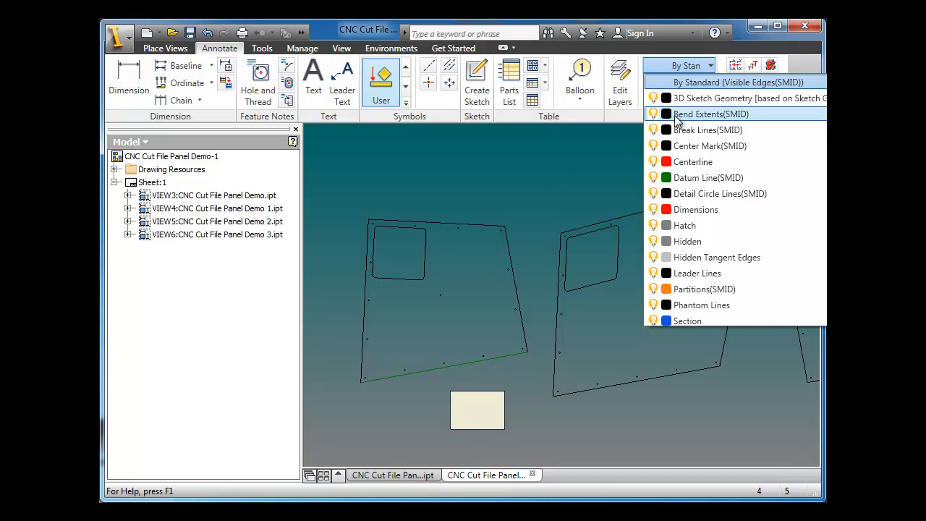
pyautogui.scroll(-3)
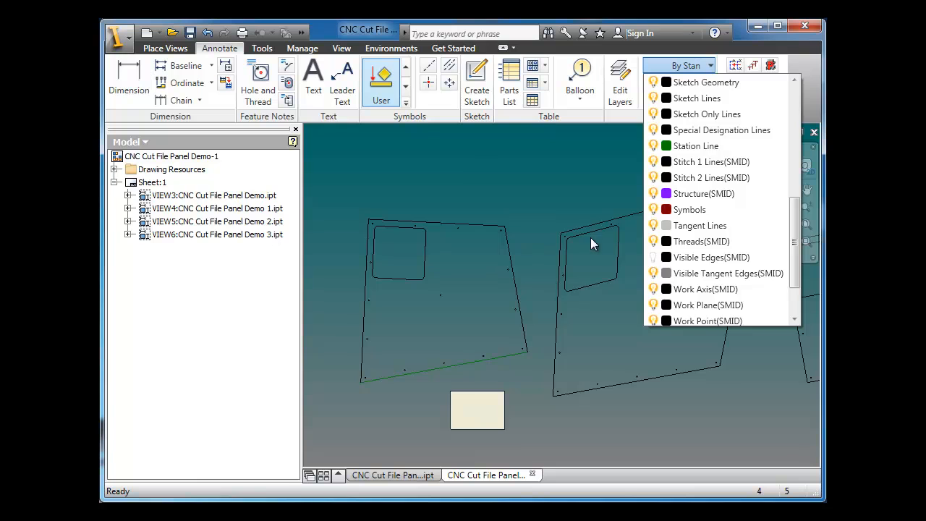
pyautogui.click(414, 284)
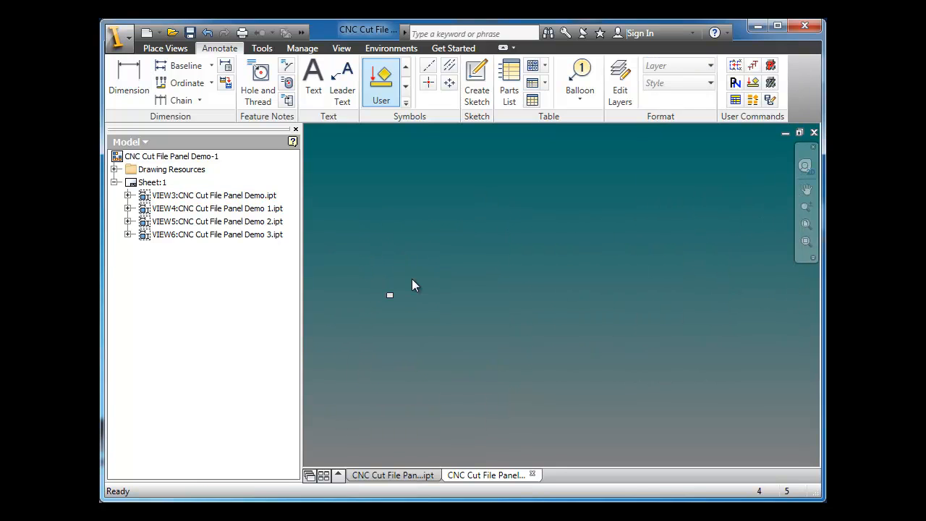
pyautogui.moveTo(410, 263)
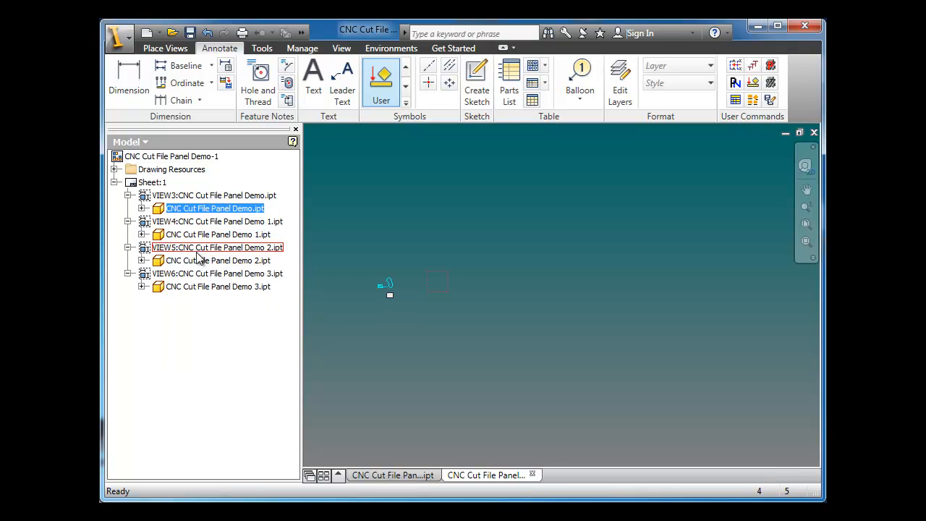
# - Get Model Sketches for the second and third views' panel parts, then reopen the first part
pyautogui.rightClick(192, 234)
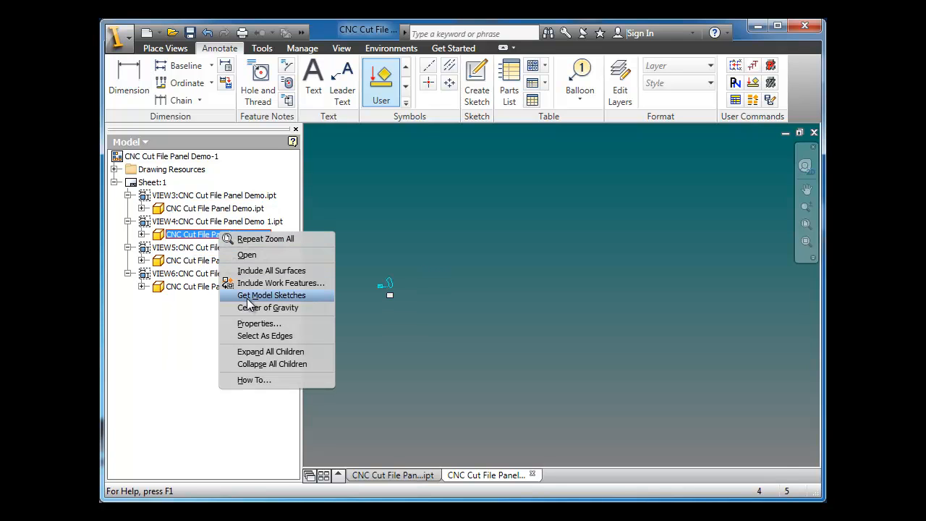
pyautogui.click(271, 295)
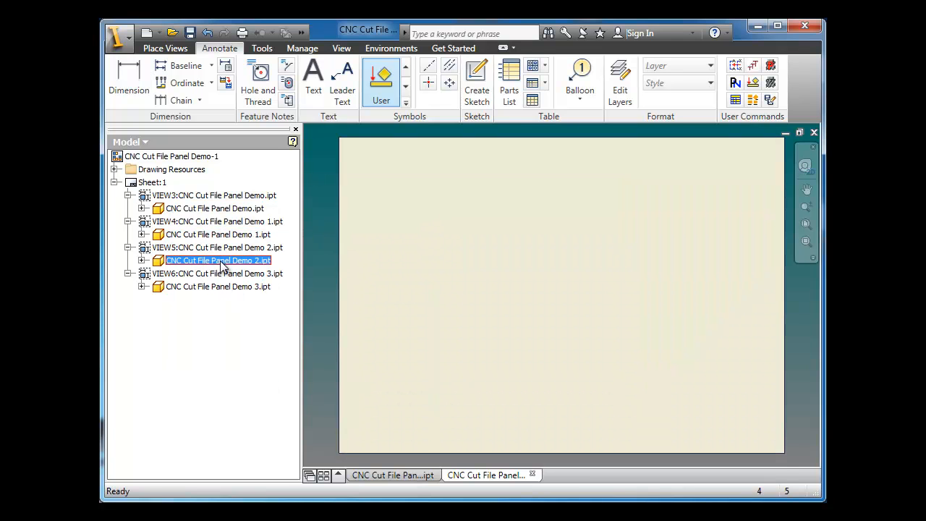
pyautogui.rightClick(217, 260)
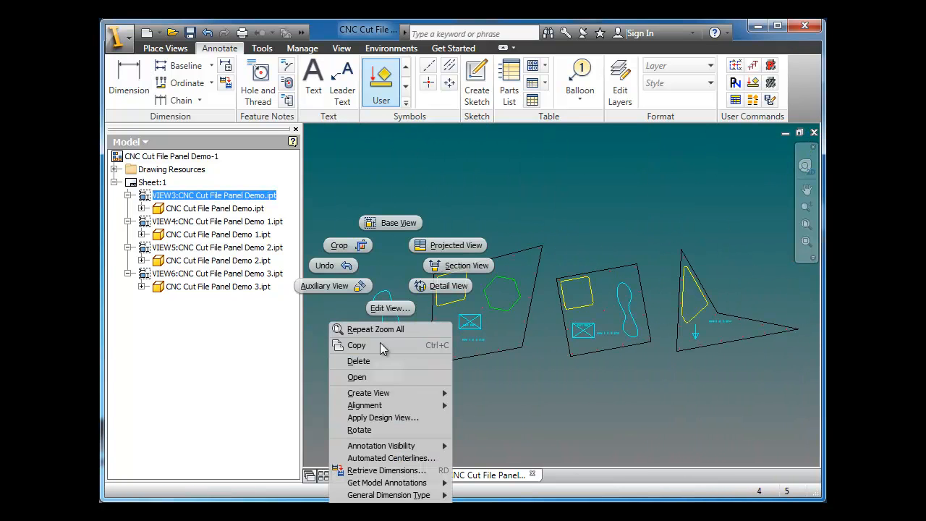
pyautogui.click(357, 376)
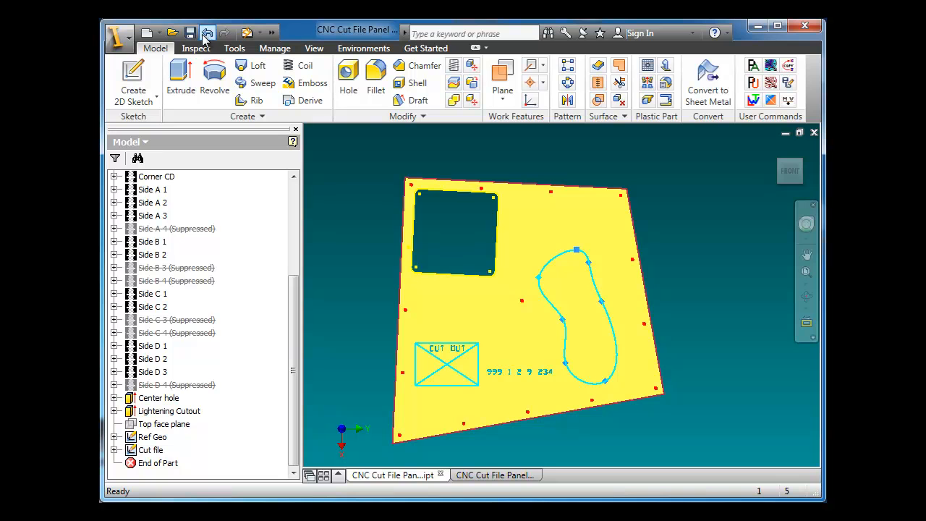
pyautogui.click(495, 474)
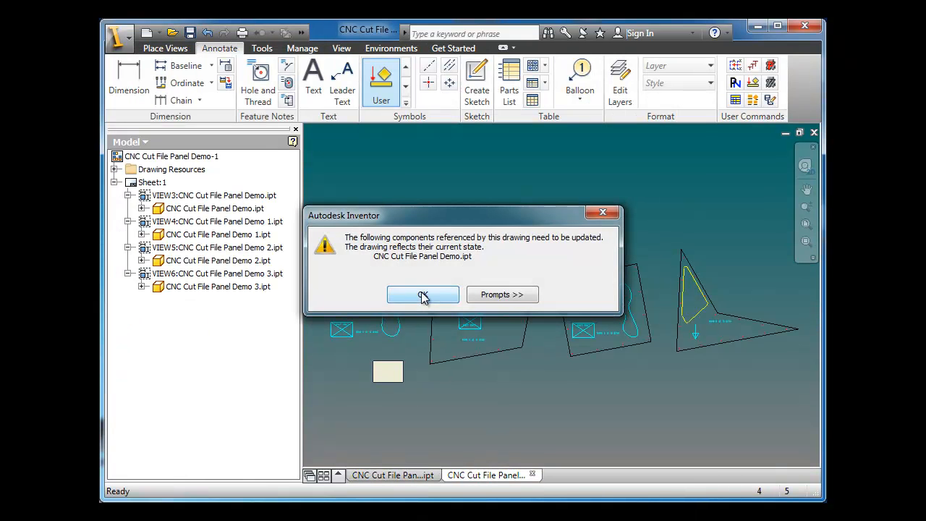
pyautogui.click(423, 294)
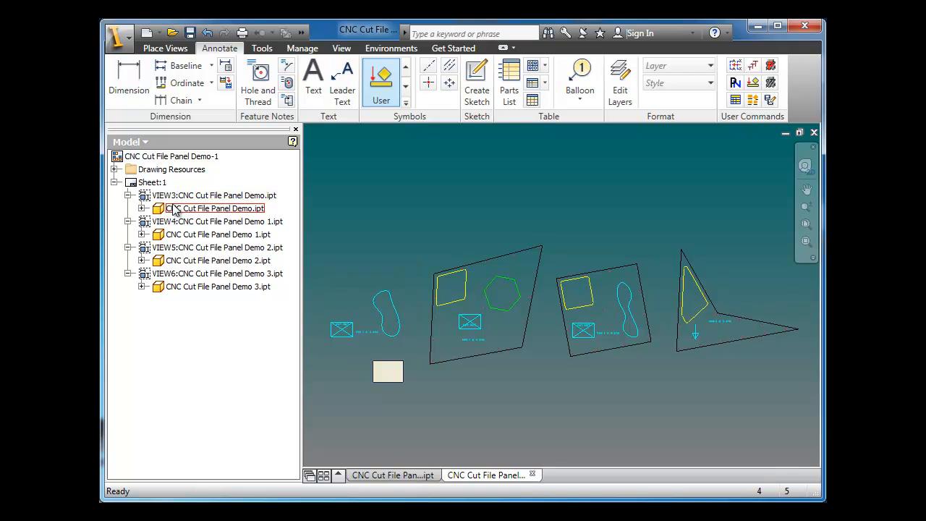
# - Include the first panel part's Ref Geo sketch in the first drawing view
pyautogui.click(142, 209)
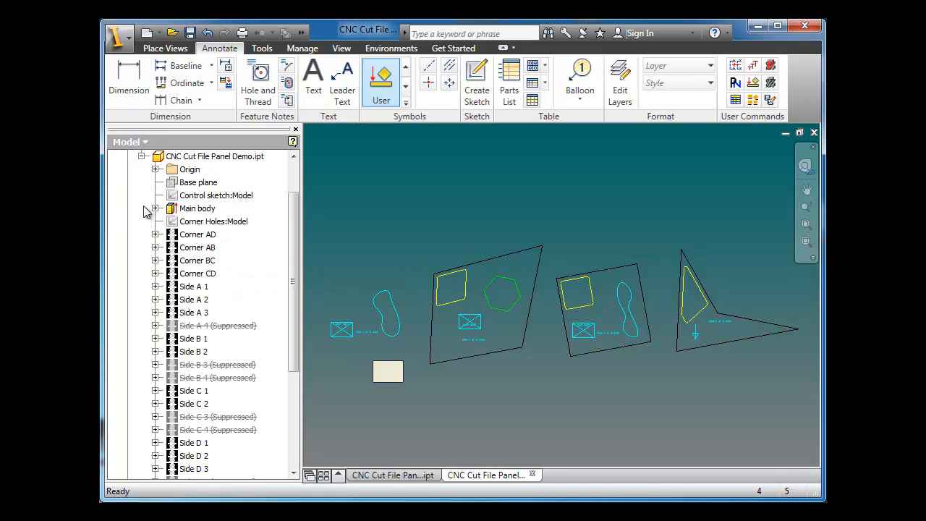
pyautogui.scroll(-3)
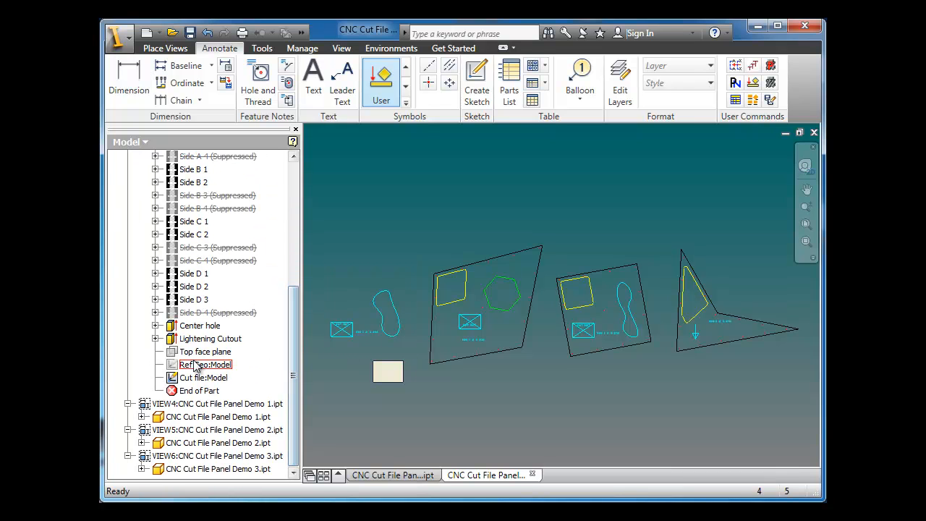
pyautogui.rightClick(205, 364)
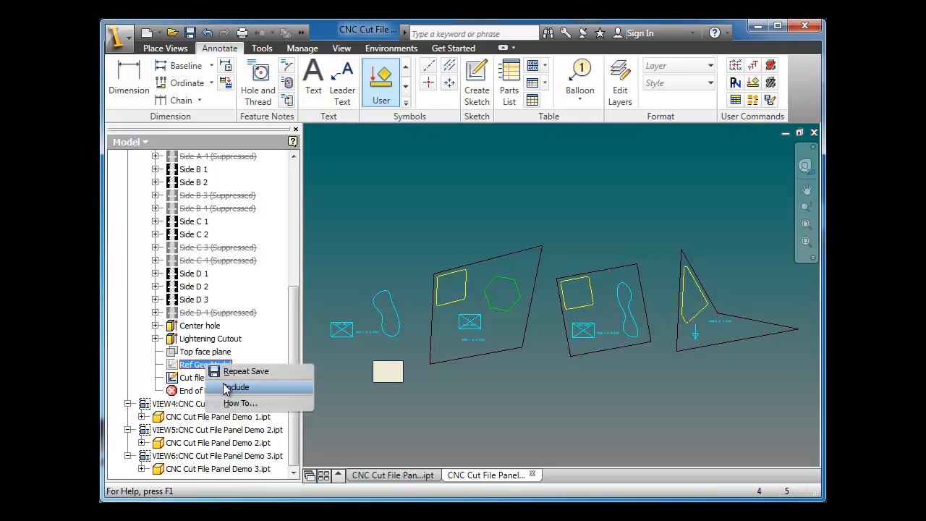
pyautogui.click(238, 387)
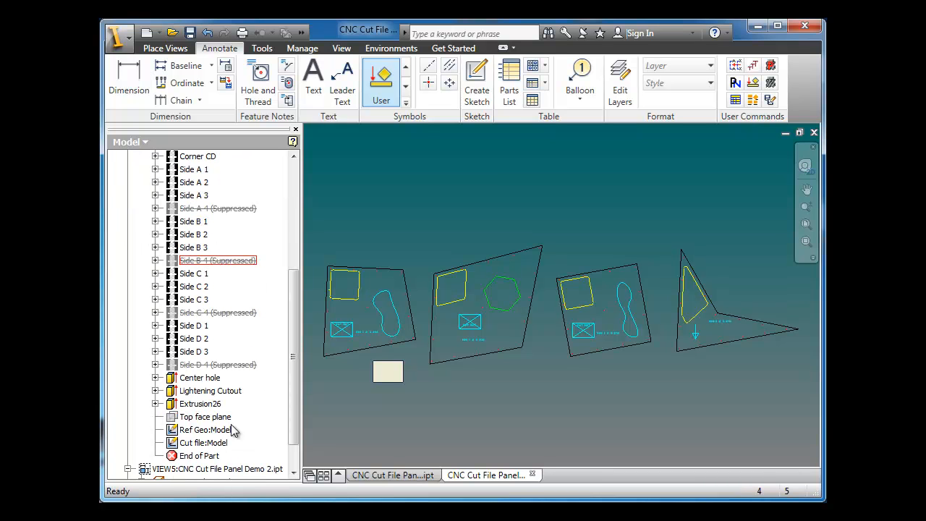
pyautogui.rightClick(205, 429)
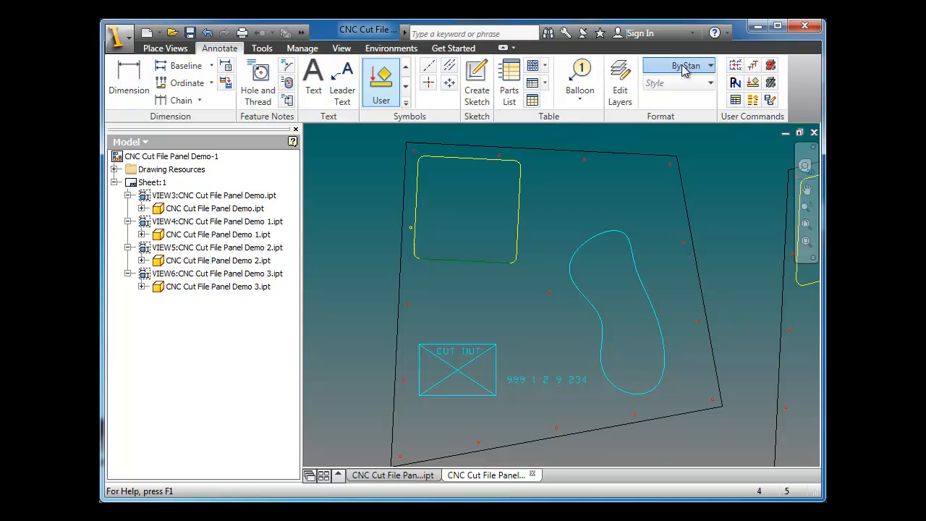
# - Check the sketch geometry's layer in the Format panel's Layer list
pyautogui.click(709, 65)
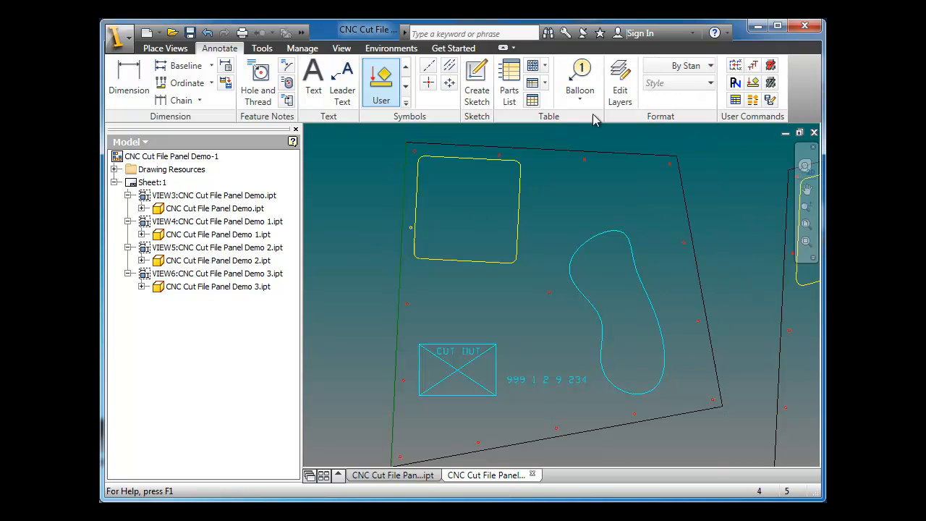
pyautogui.click(709, 65)
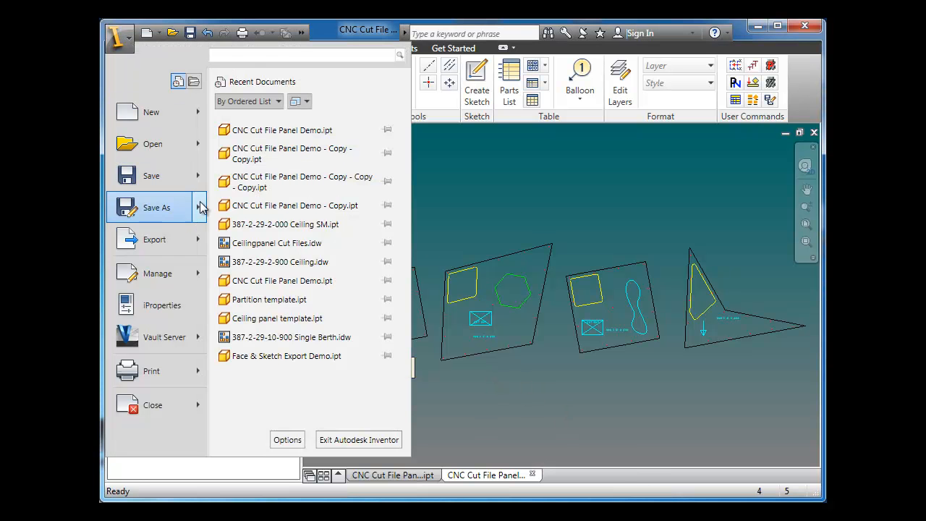
# - Save a copy as AutoCAD 2010 DWG named CNC Cut File Panel Demo-1.dwg
pyautogui.click(156, 207)
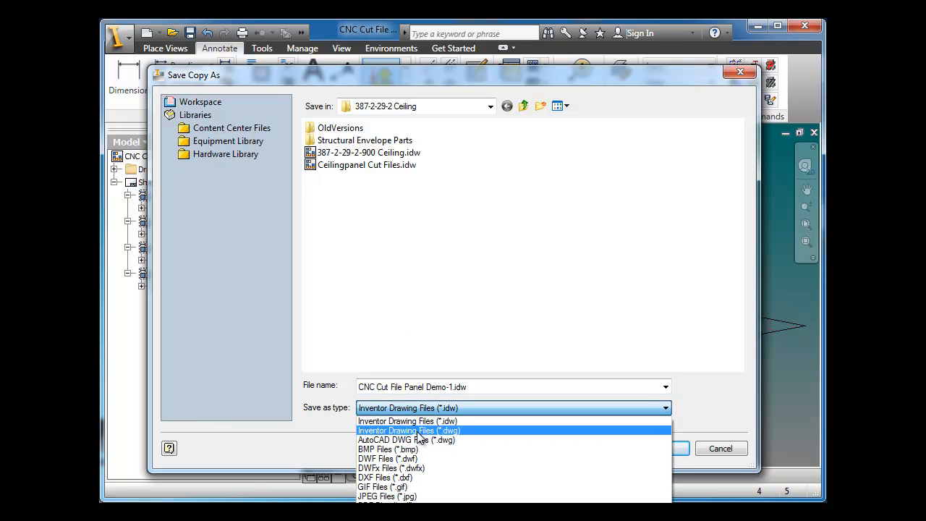
pyautogui.click(406, 440)
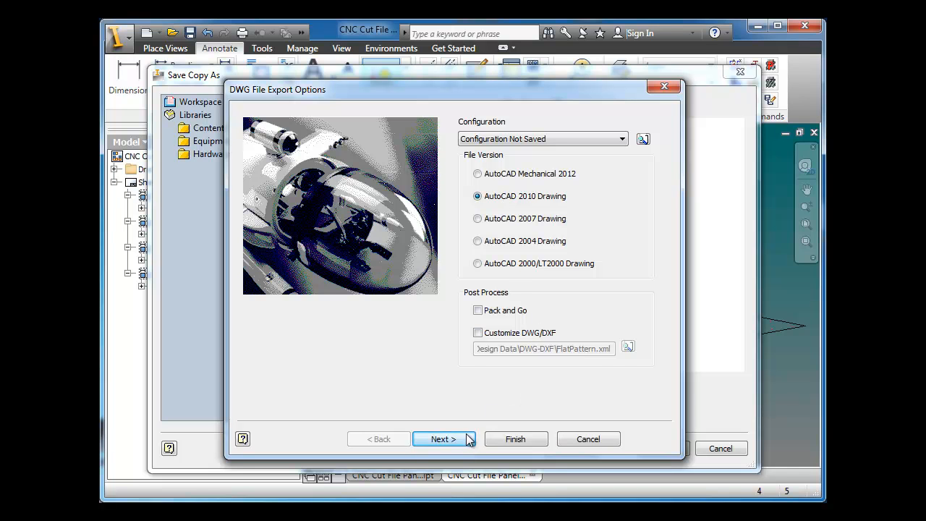
pyautogui.click(443, 439)
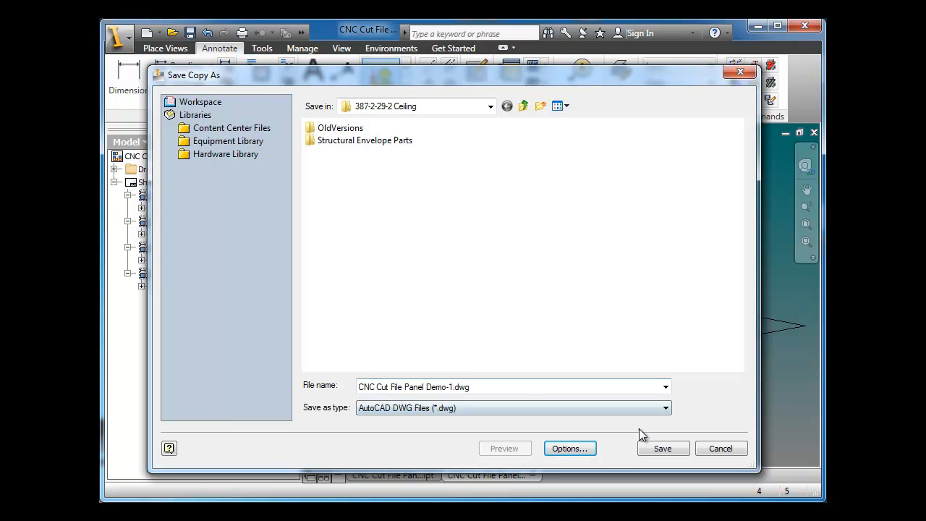
pyautogui.click(662, 447)
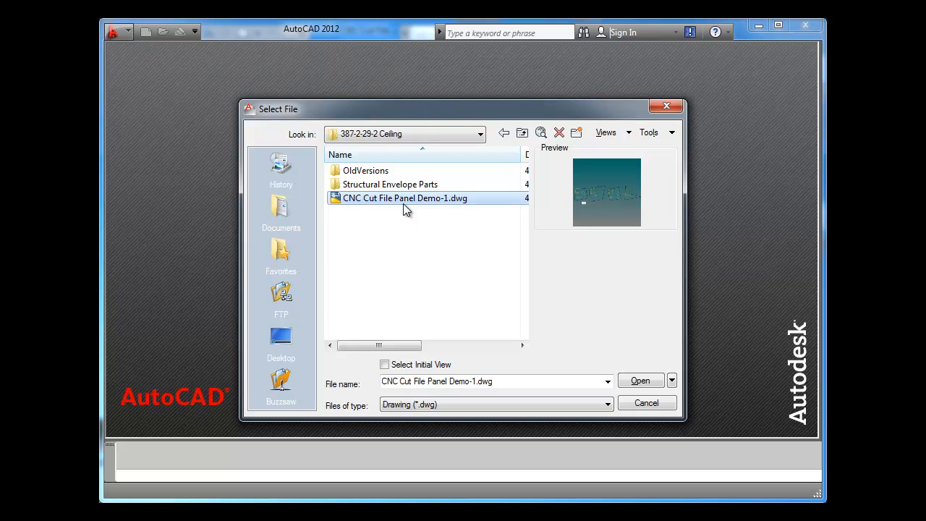
# - Open CNC Cut File Panel Demo-1.dwg in AutoCAD and list the part-number MTEXT
pyautogui.click(639, 380)
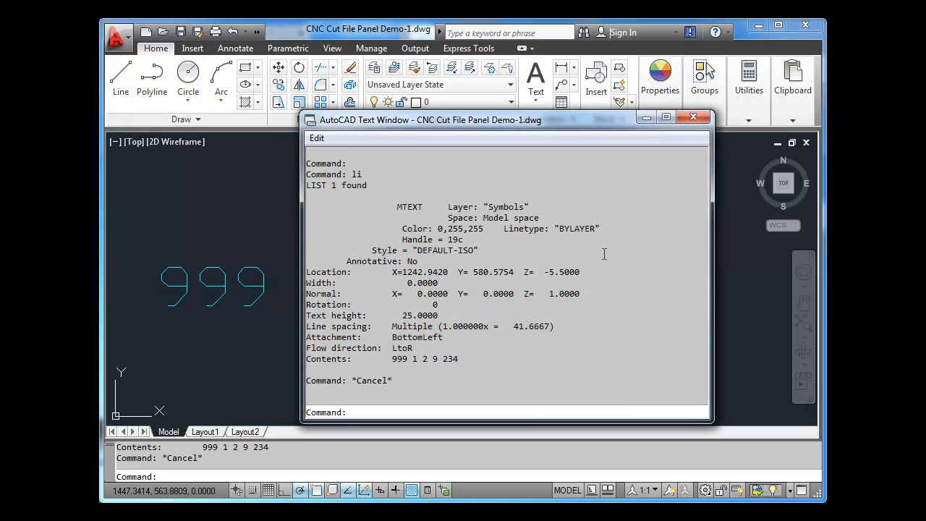
# - Explode the 999 part-number MTEXT into single-line text, list it, and close the listing
pyautogui.click(693, 116)
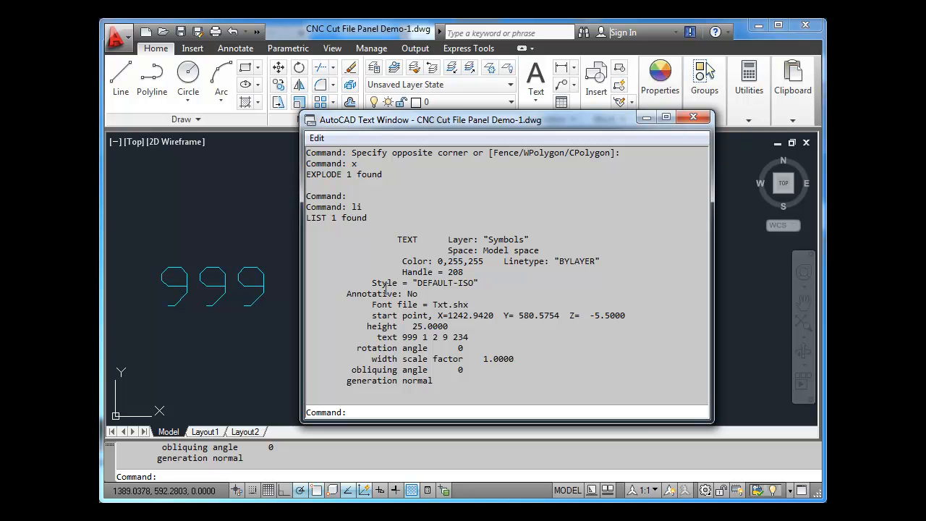
pyautogui.moveTo(688, 133)
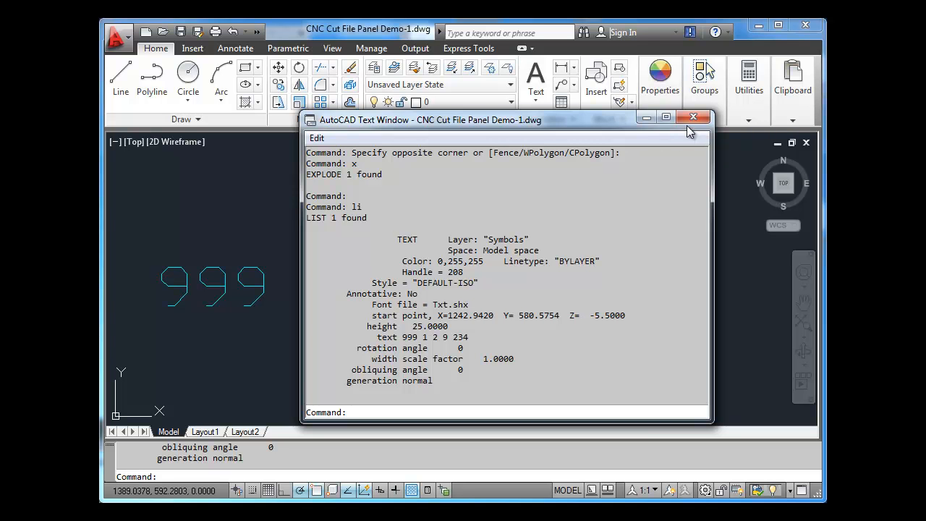
pyautogui.click(692, 116)
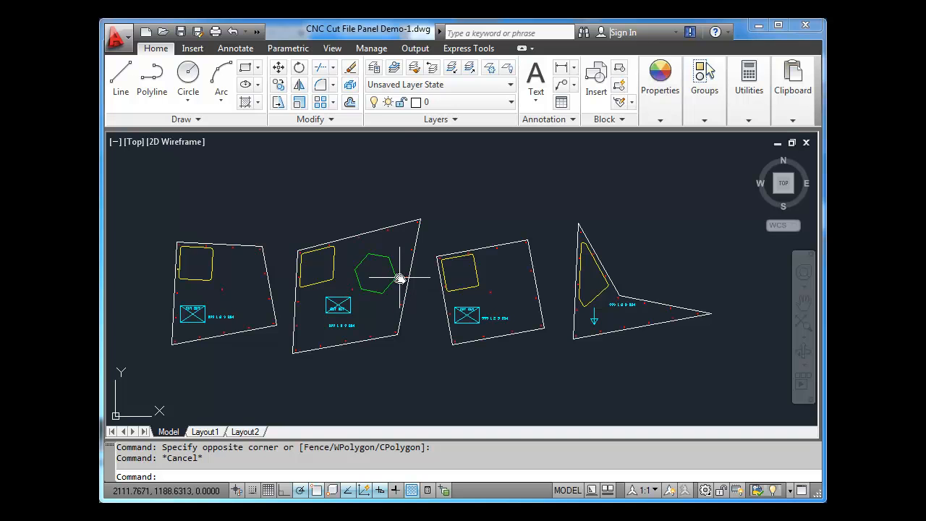
pyautogui.moveTo(586, 308)
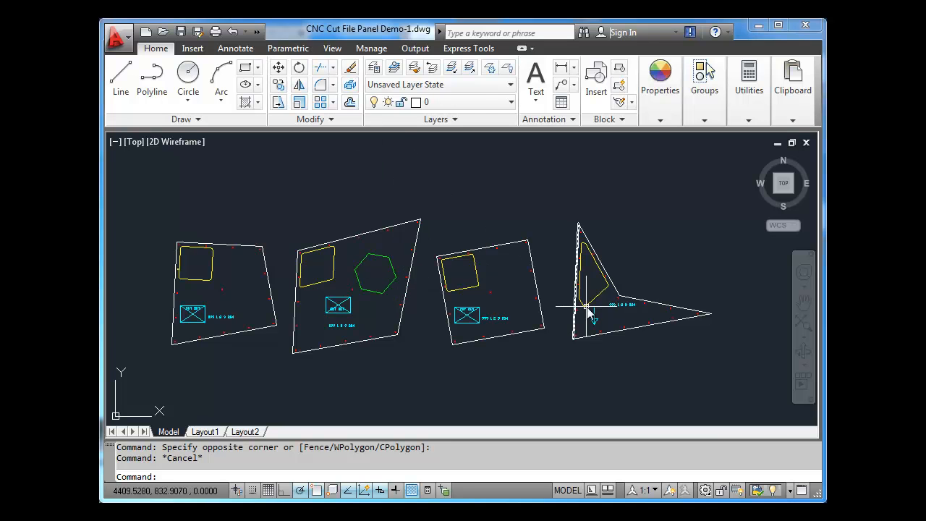